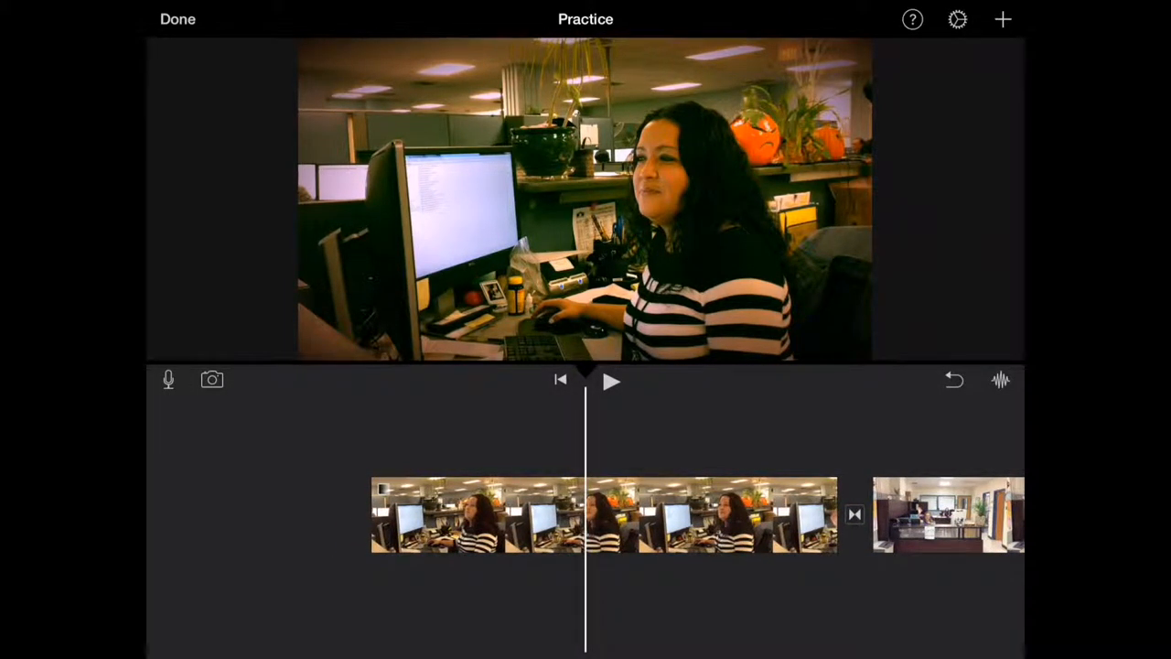
Select the opening clip of the woman at her office desk for trimming
click(604, 515)
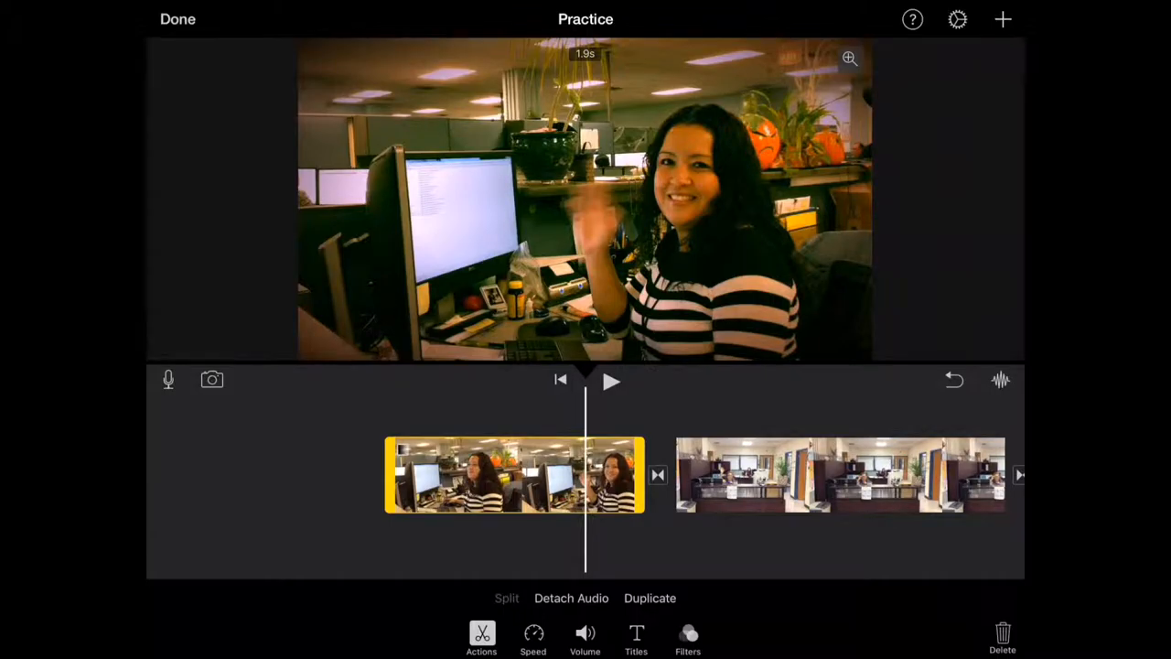
click(533, 638)
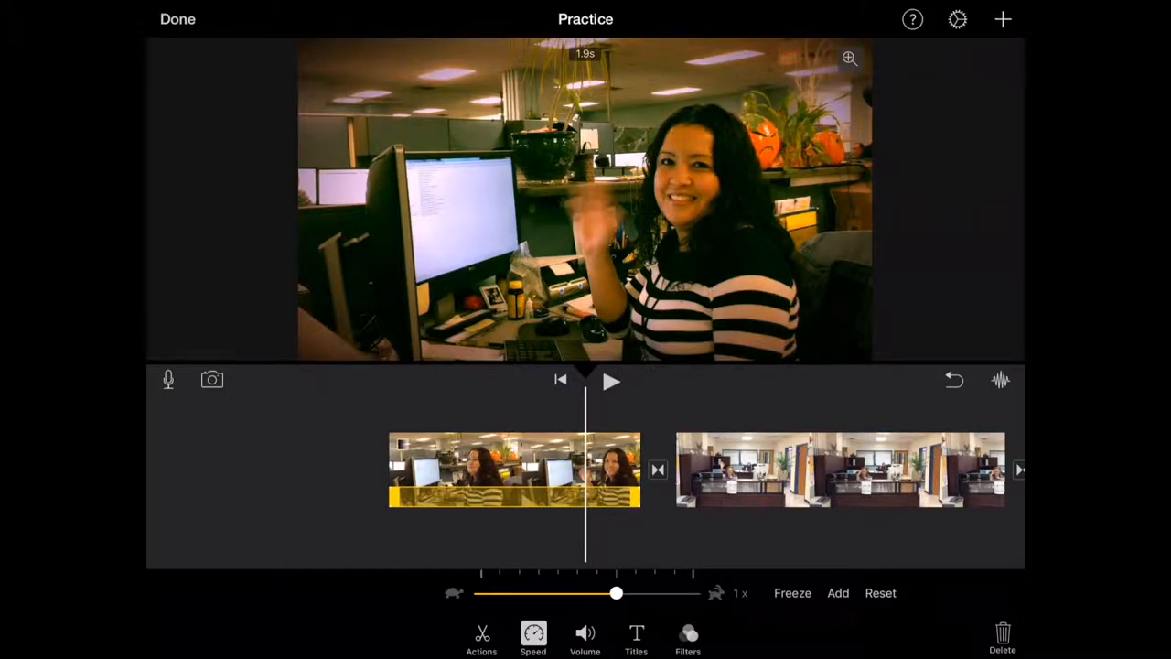
click(585, 638)
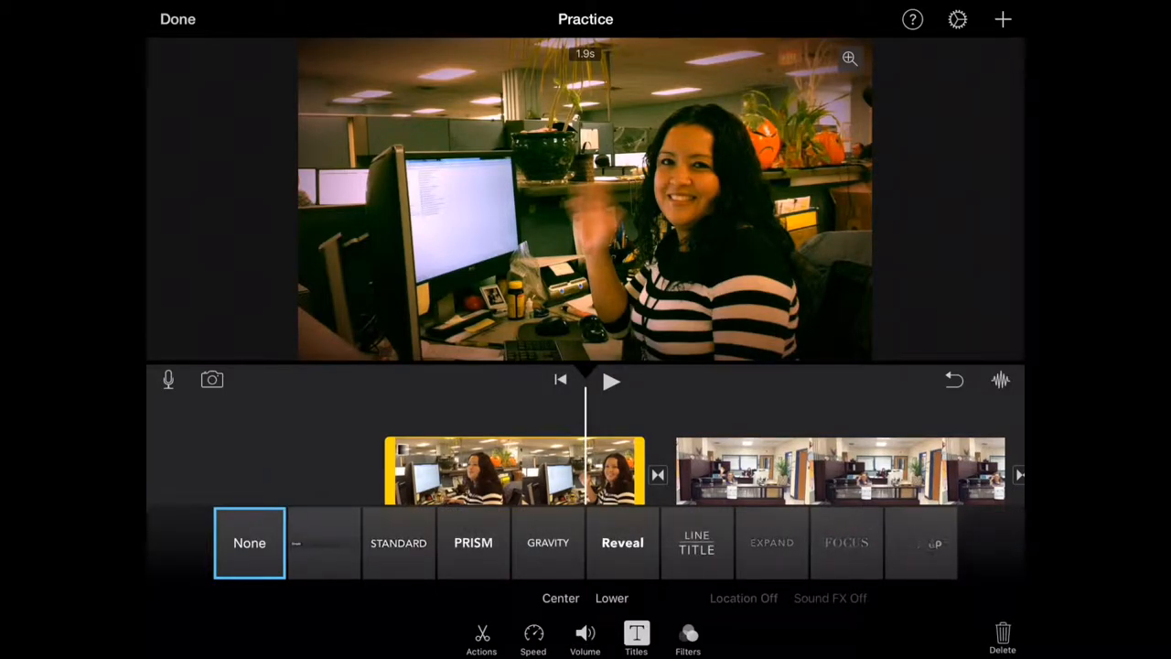
click(687, 638)
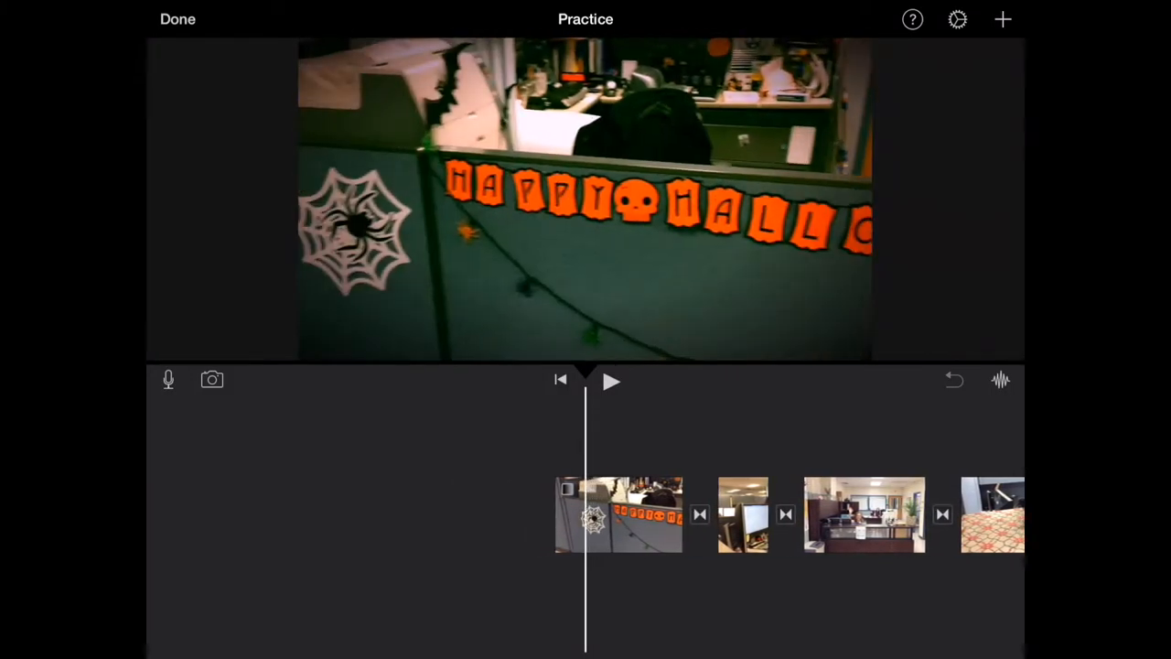
Play back the reordered 12.3-second movie through to the final skull clip
click(612, 380)
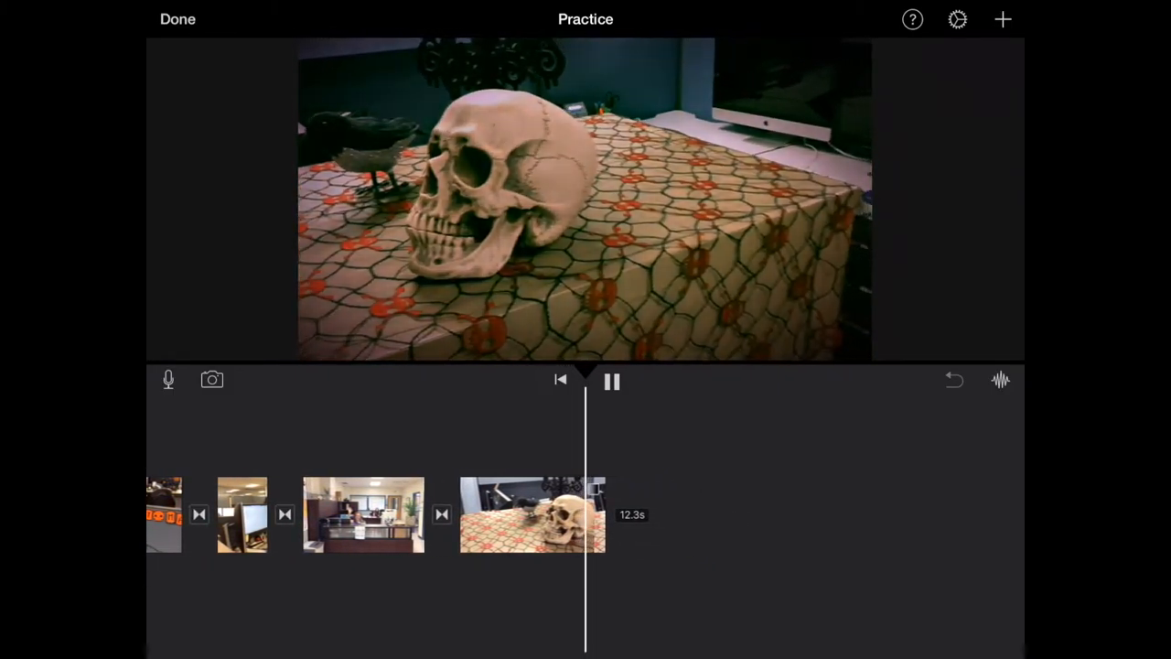
click(611, 381)
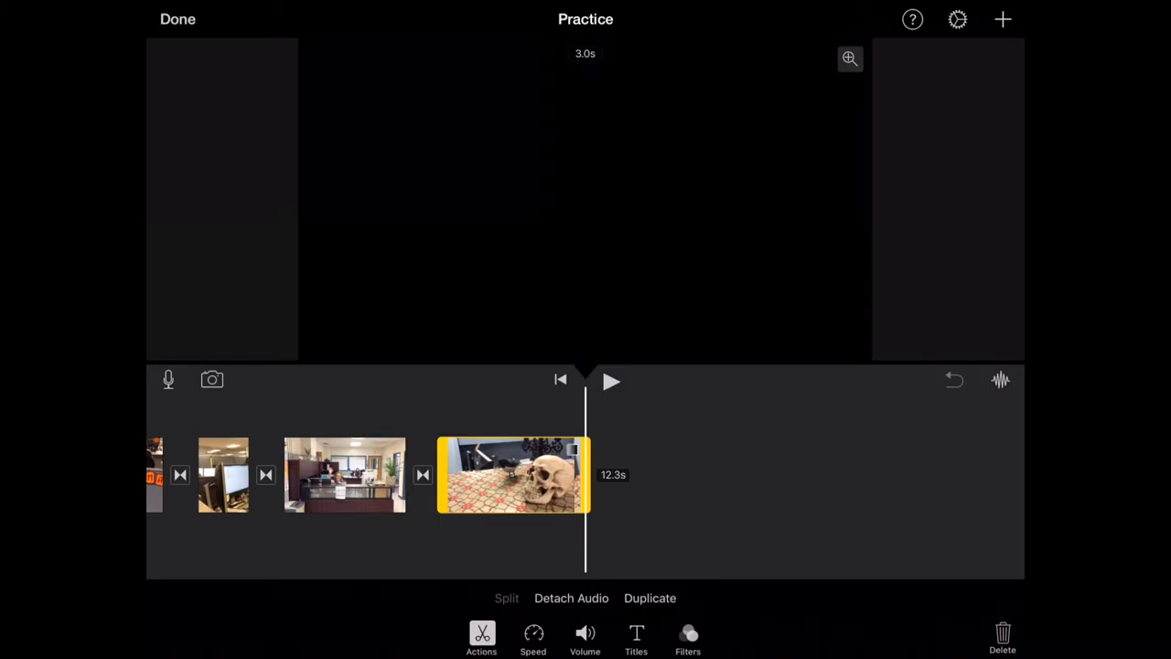
Add a Focus-style 'The End' title to the skull clip and close editing options
click(636, 637)
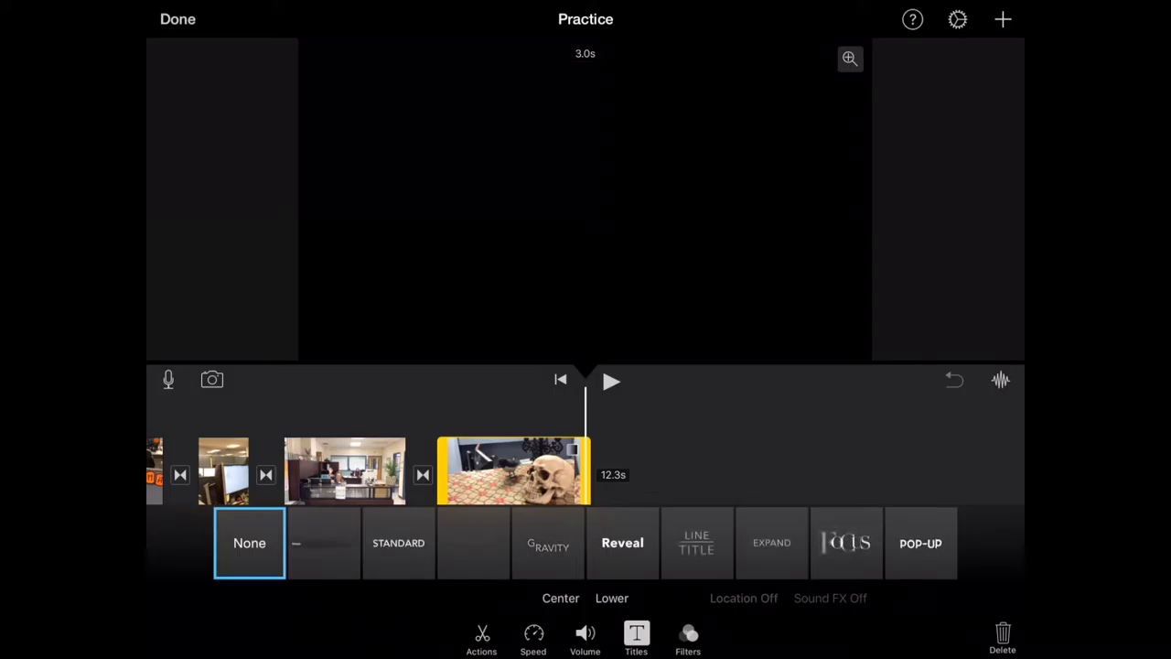
click(846, 542)
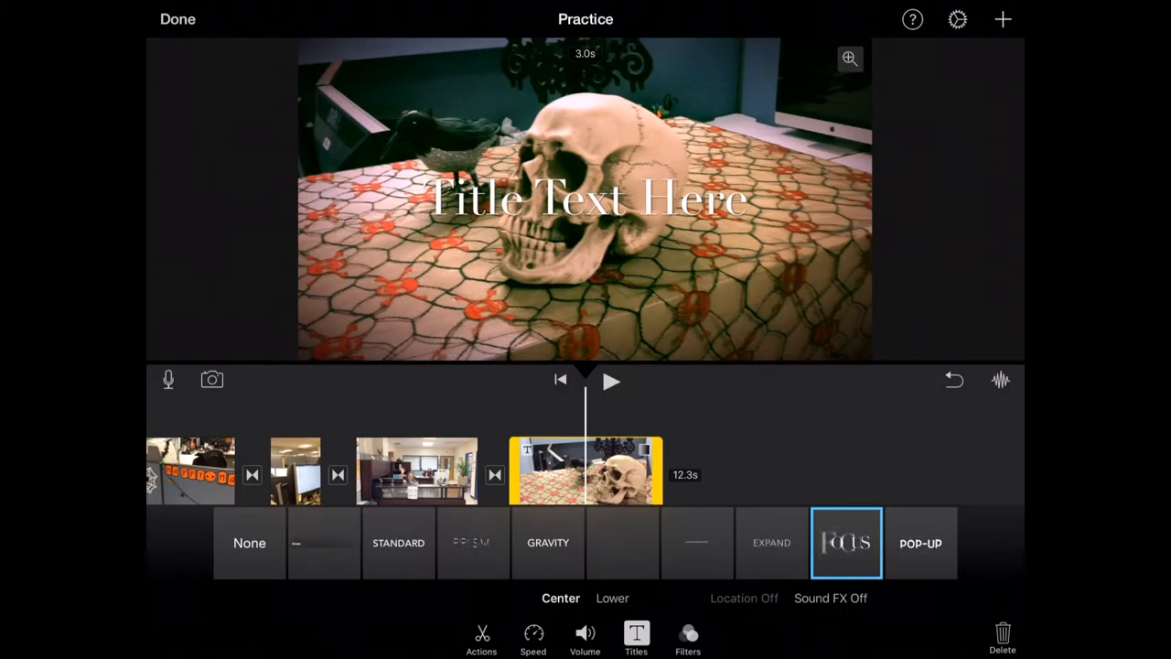
click(586, 197)
text(The End)
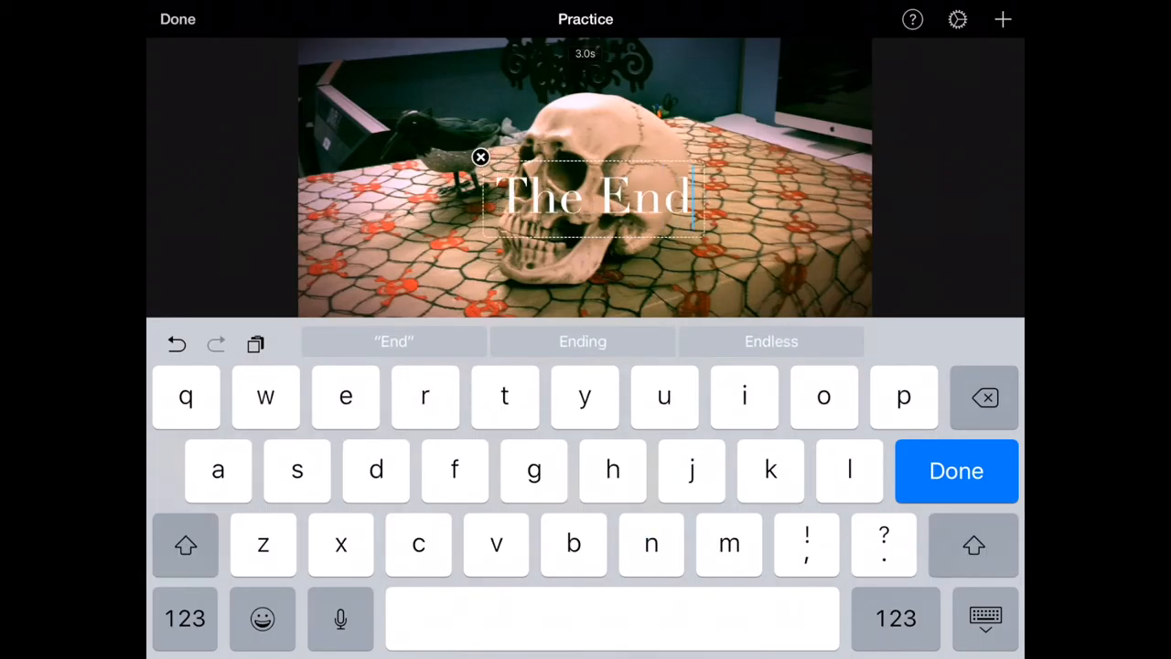
click(956, 471)
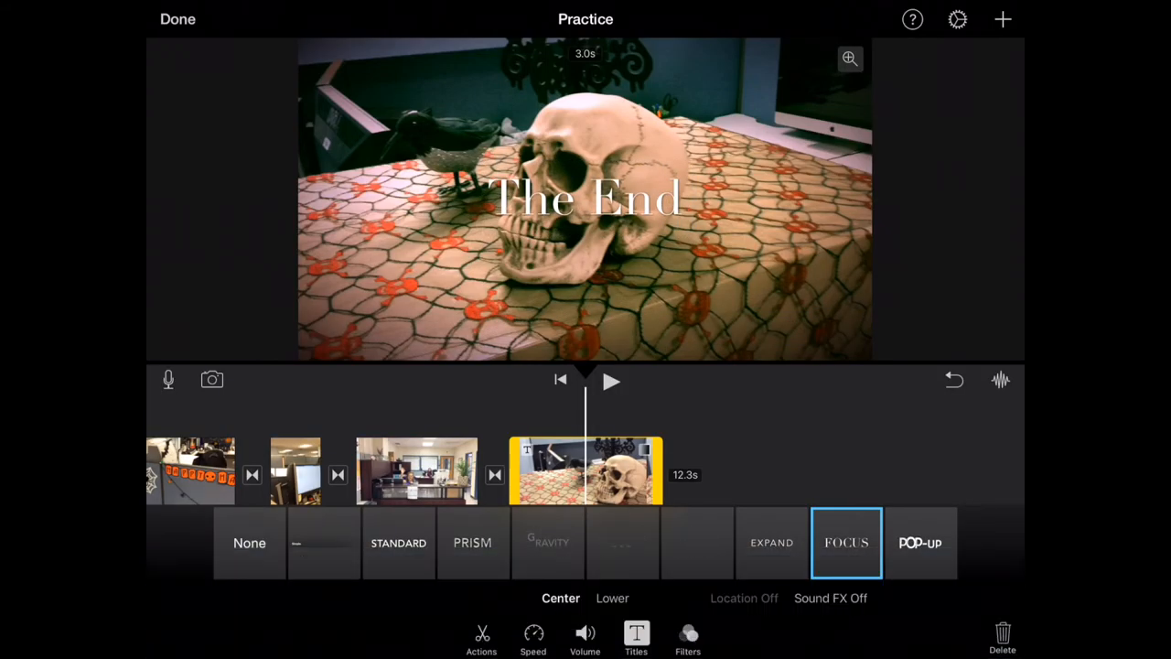
click(636, 638)
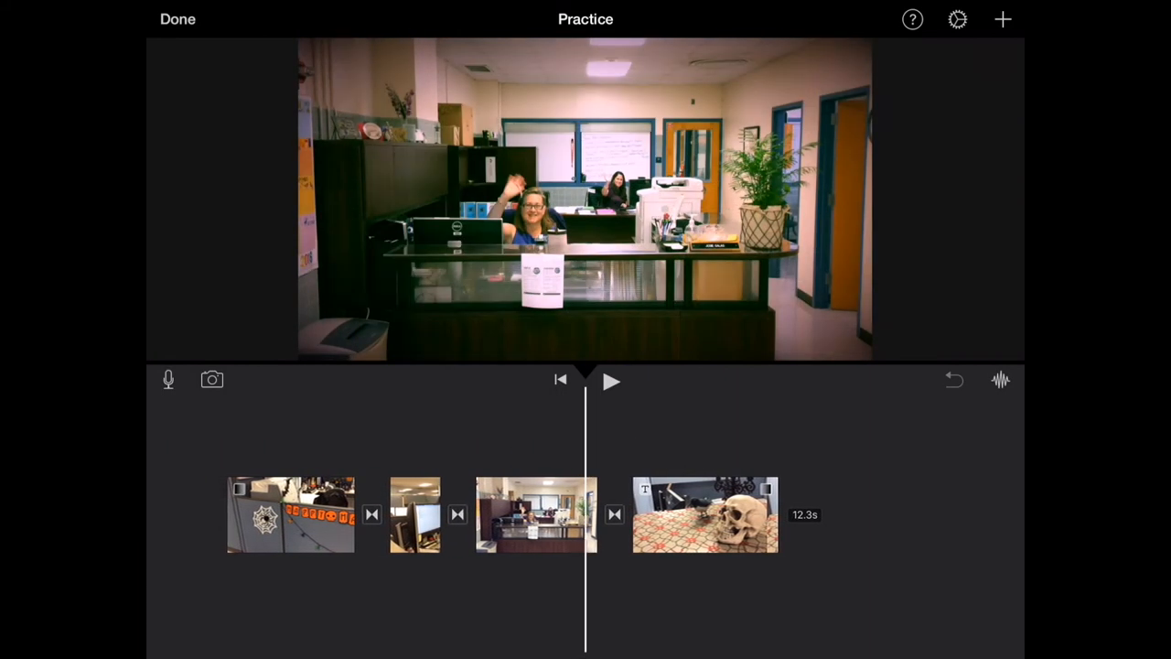
click(611, 381)
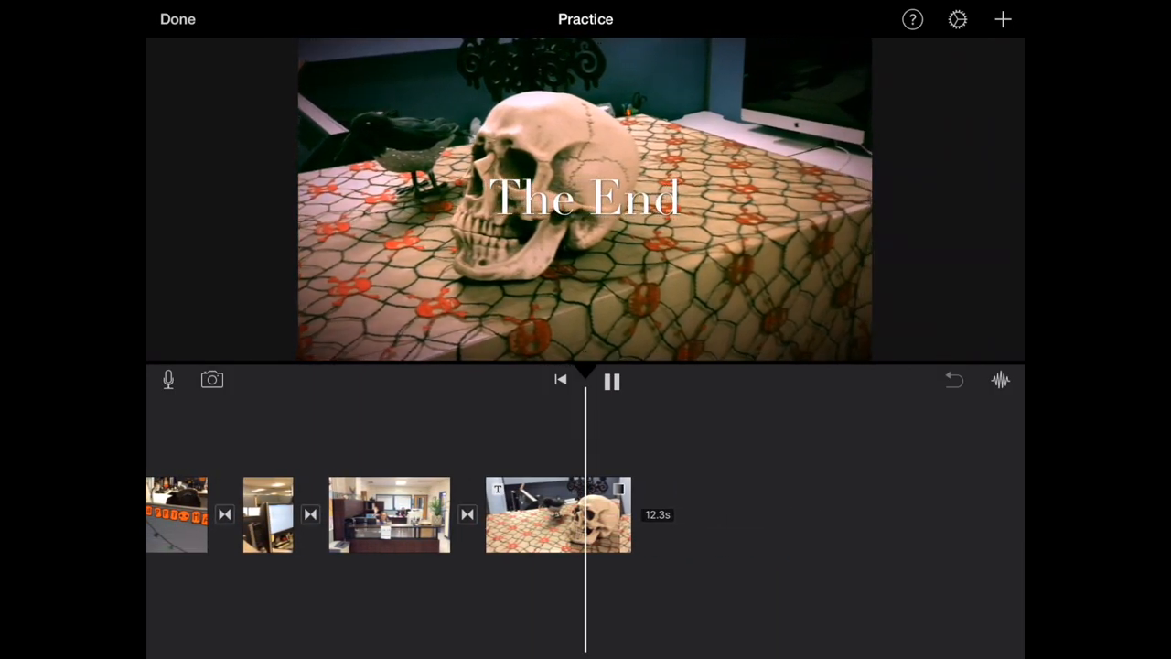
click(612, 381)
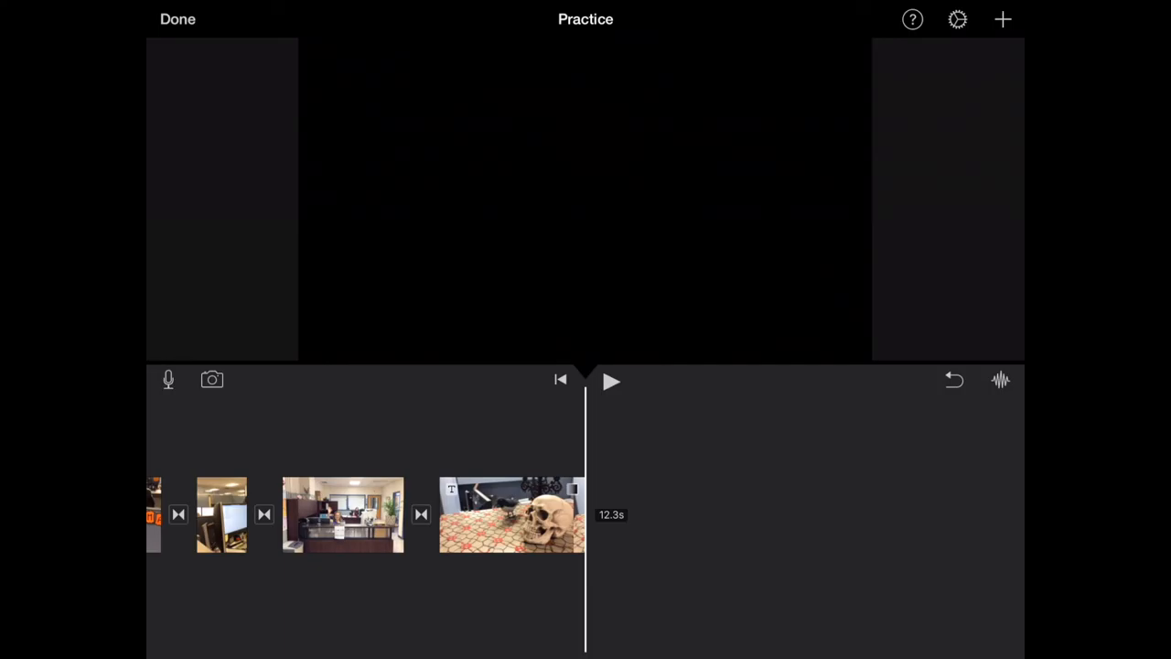